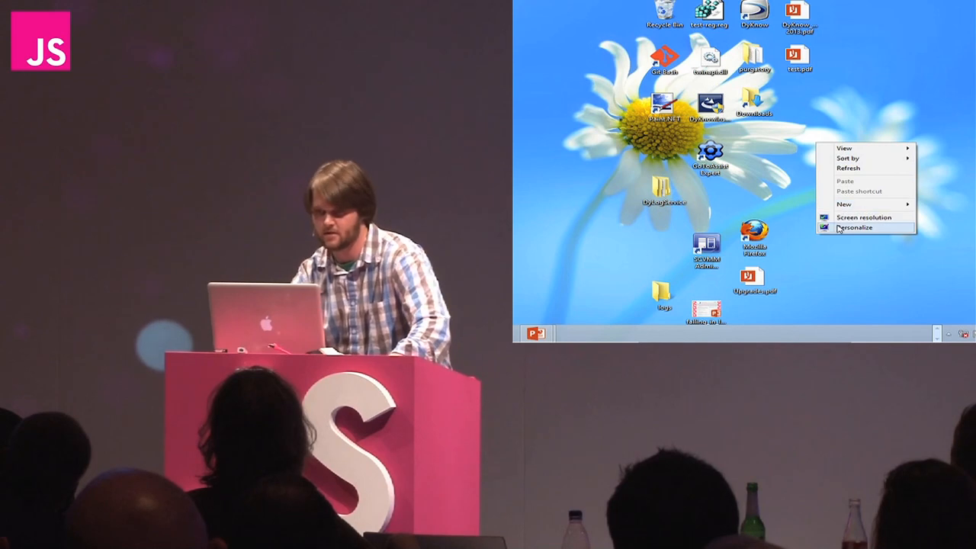
# Open the Screen Resolution settings and list the available resolutions for the main display
pyautogui.click(866, 217)
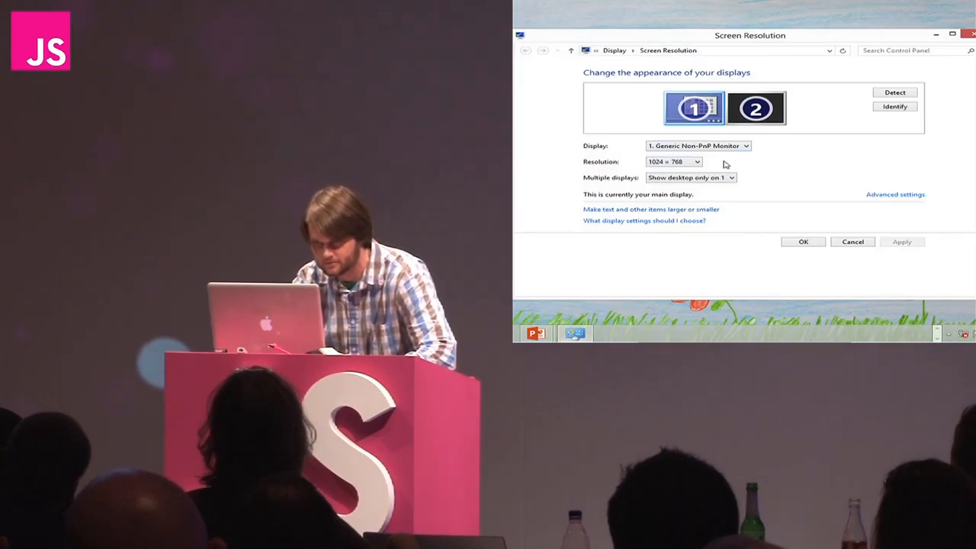
pyautogui.click(698, 161)
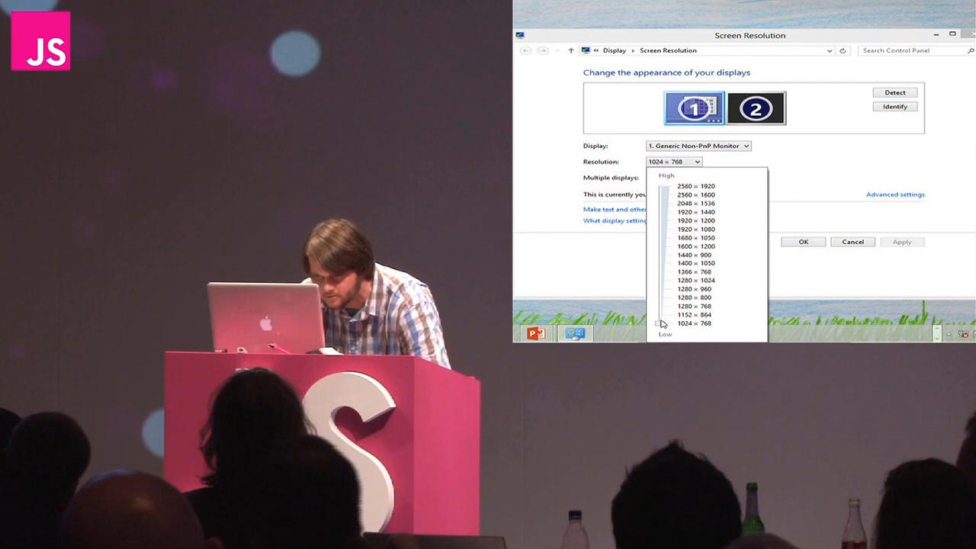
# Pick a different resolution from the list for the main display
pyautogui.click(691, 310)
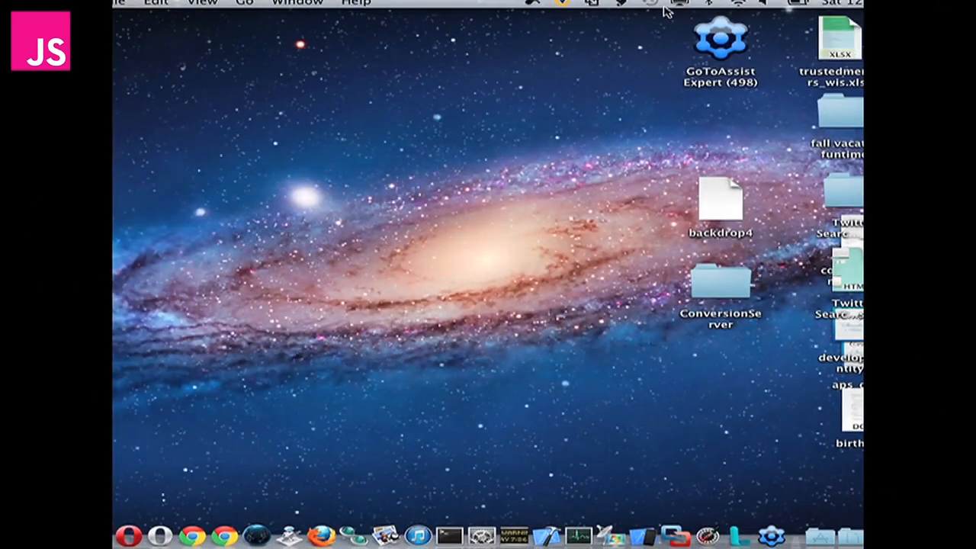
pyautogui.click(669, 4)
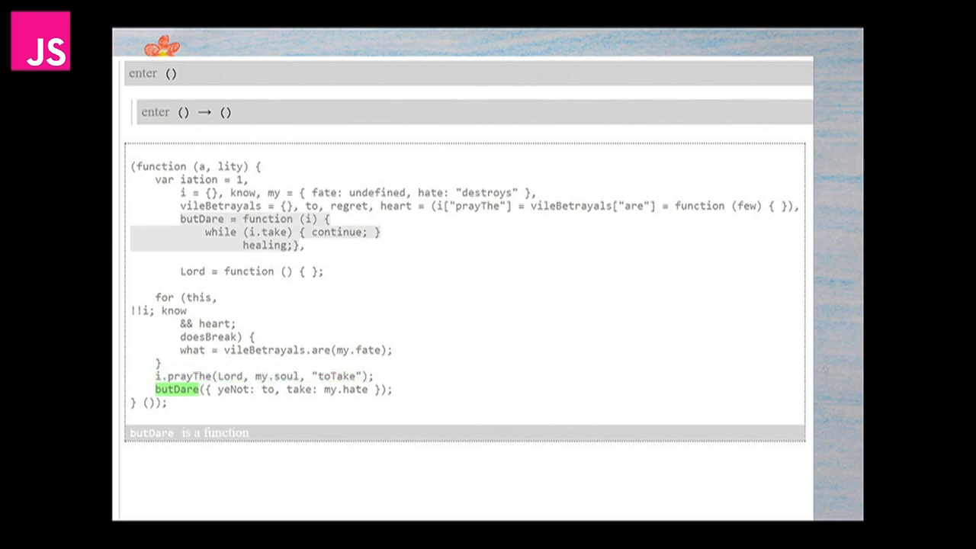
# Step the poem's trace forward into the butDare() call
pyautogui.click(176, 389)
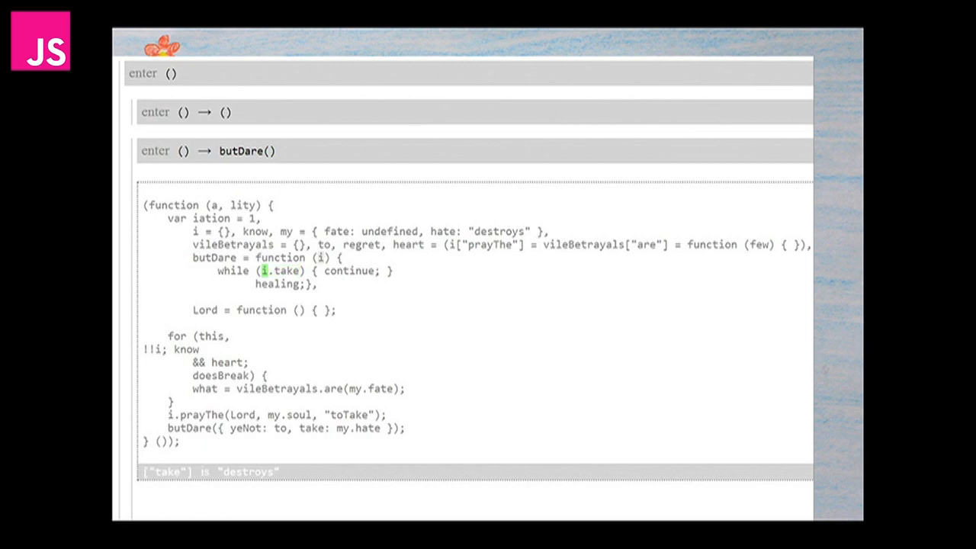
# Advance the trace to highlight i.take in butDare's while condition, showing "destroys"
pyautogui.doubleClick(280, 270)
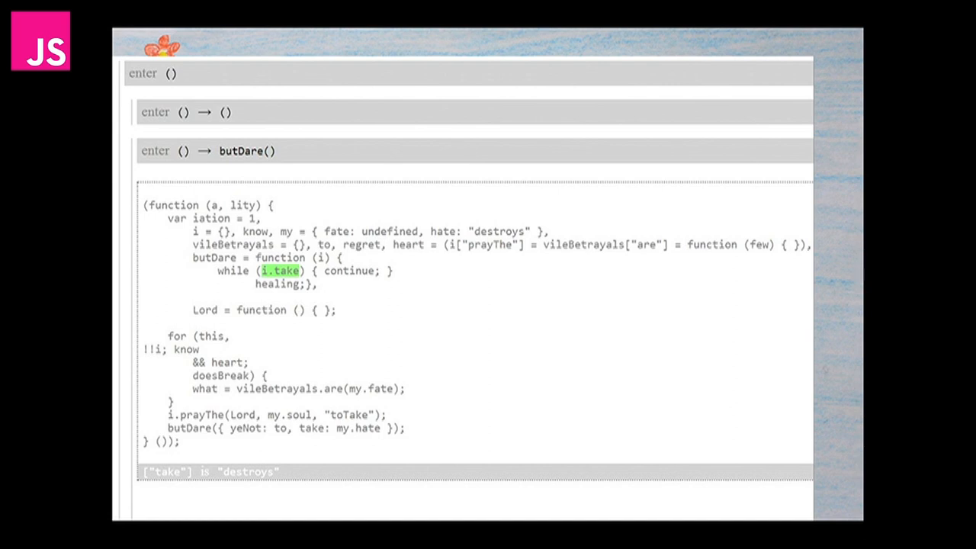